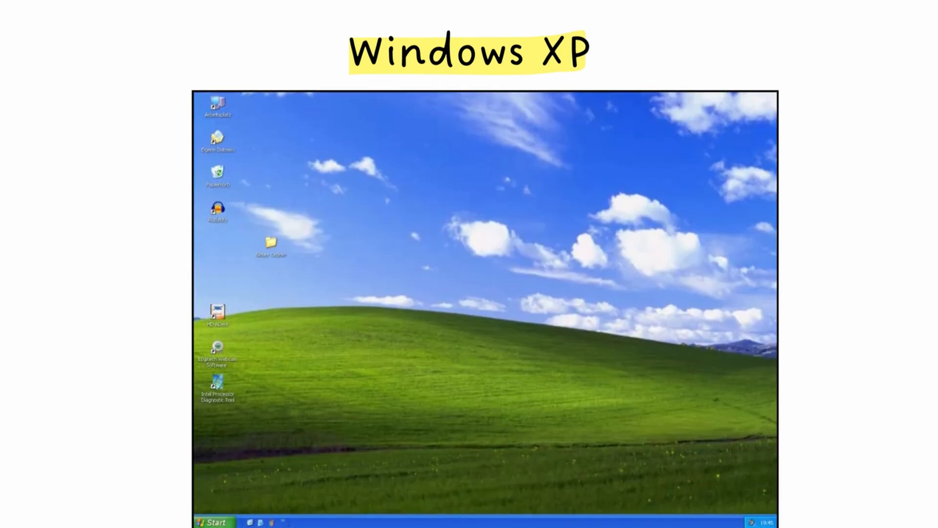
click(212, 522)
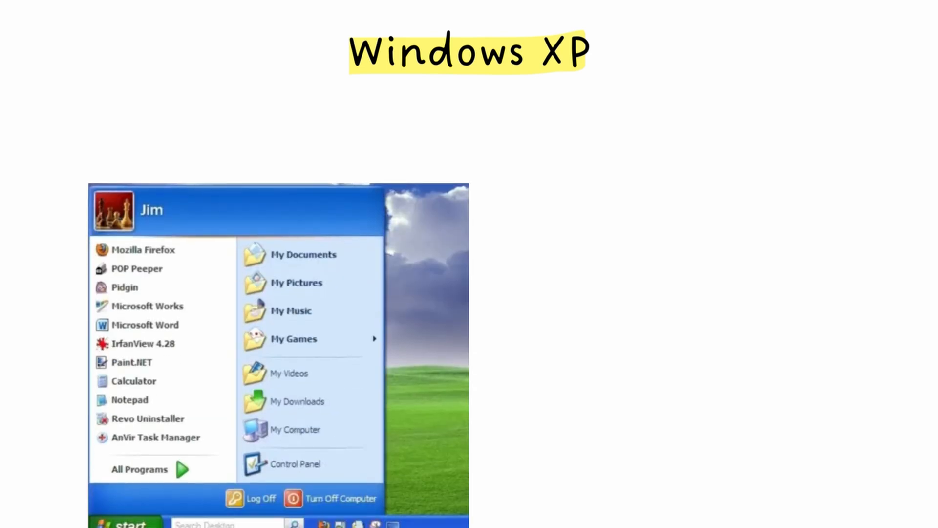